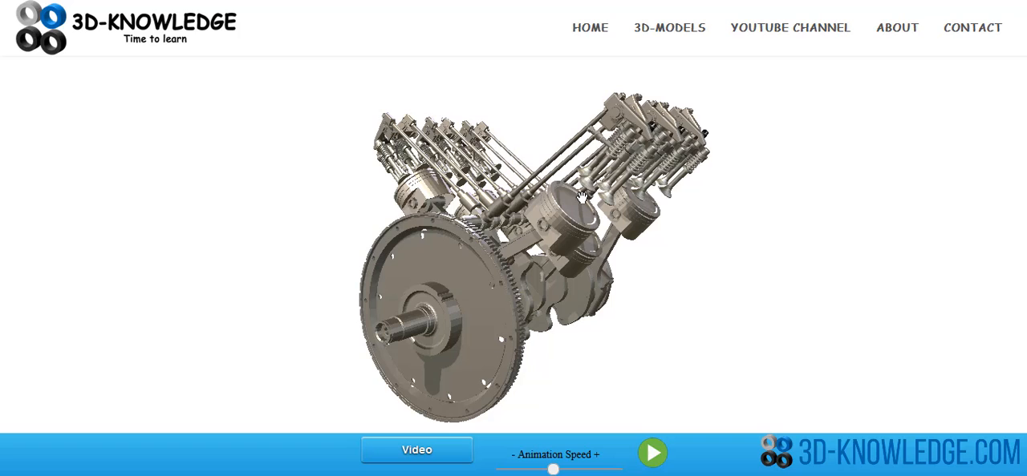
Rotate the V engine to another angle, run its animation, then pause it
{"action": "left_click_drag", "start_coordinate": [584, 196], "coordinate": [578, 192]}
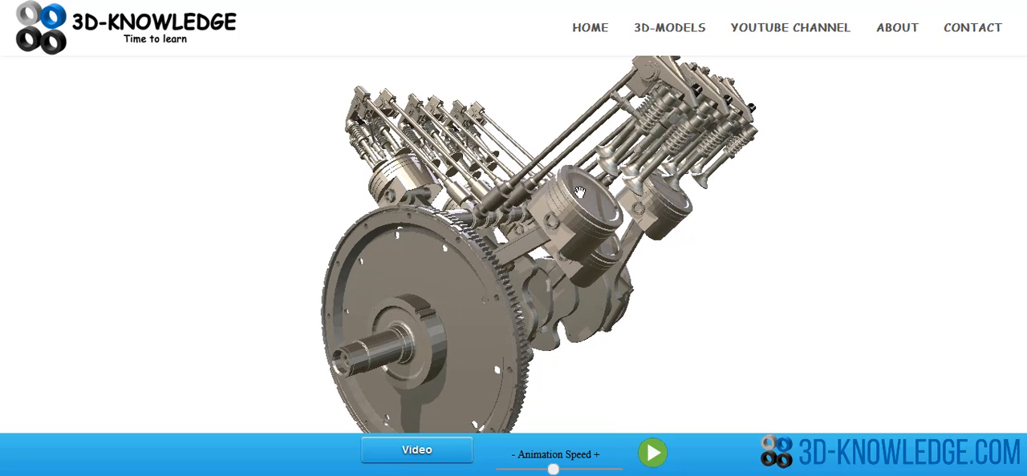
{"action": "left_click", "coordinate": [653, 451]}
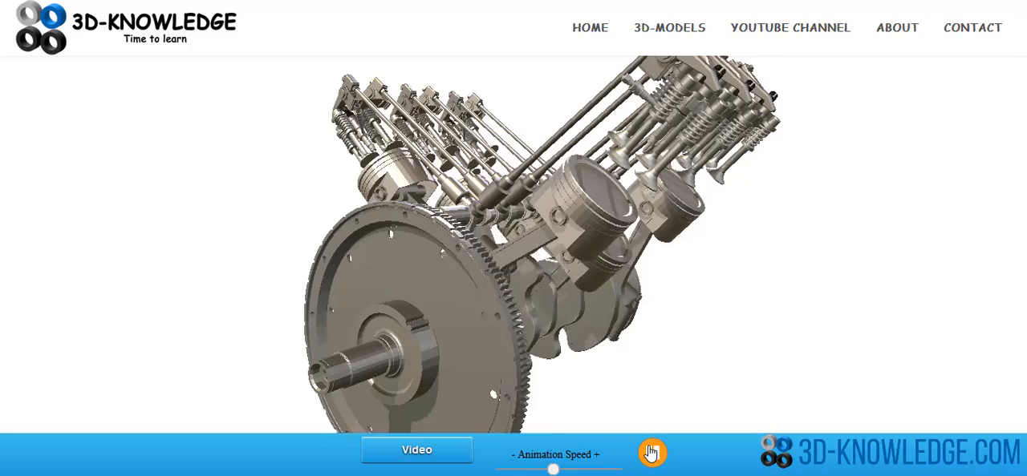
{"action": "left_click", "coordinate": [649, 449]}
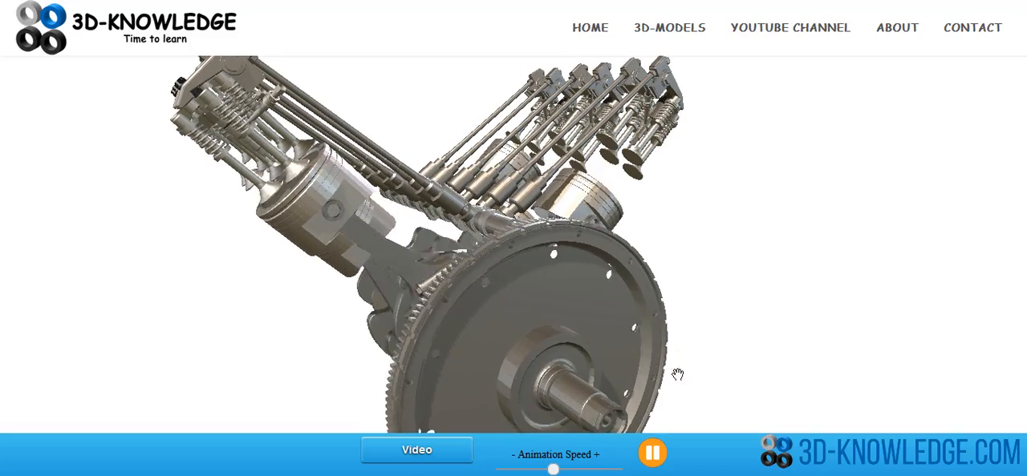
{"action": "left_click", "coordinate": [651, 451]}
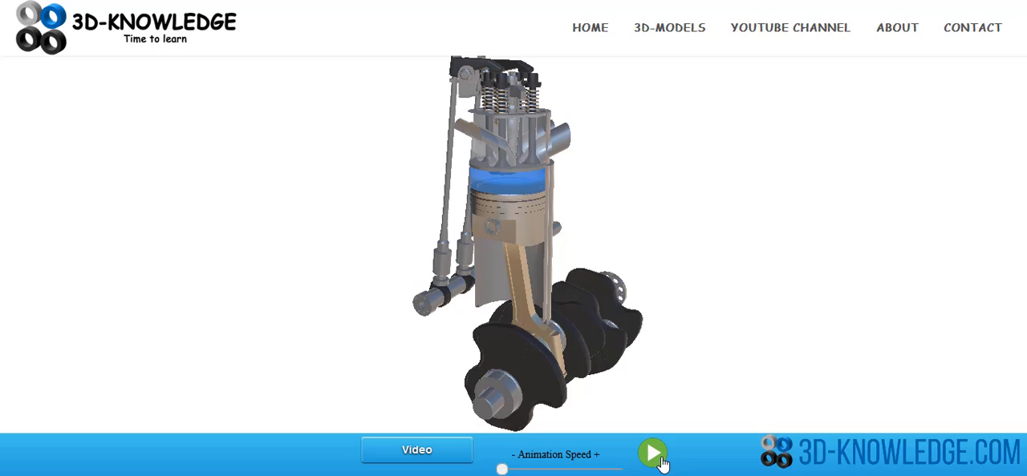
{"action": "mouse_move", "coordinate": [481, 186]}
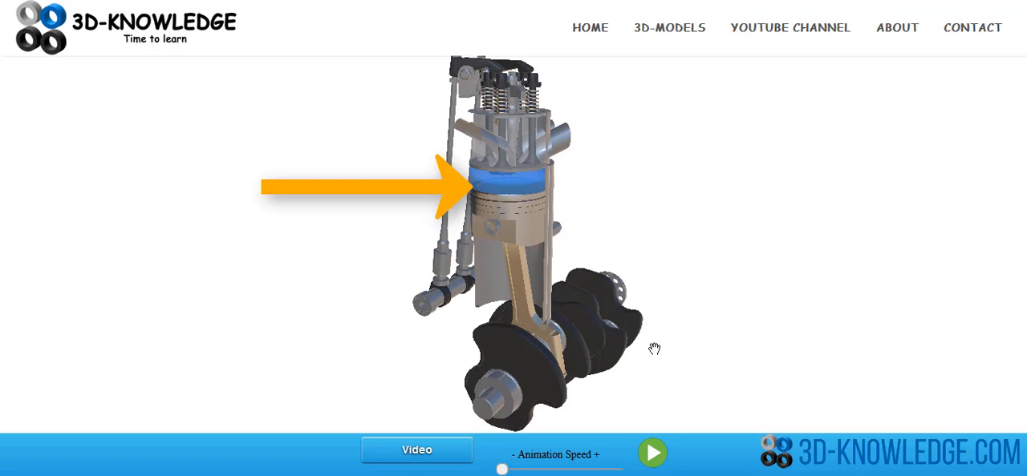
{"action": "mouse_move", "coordinate": [666, 424]}
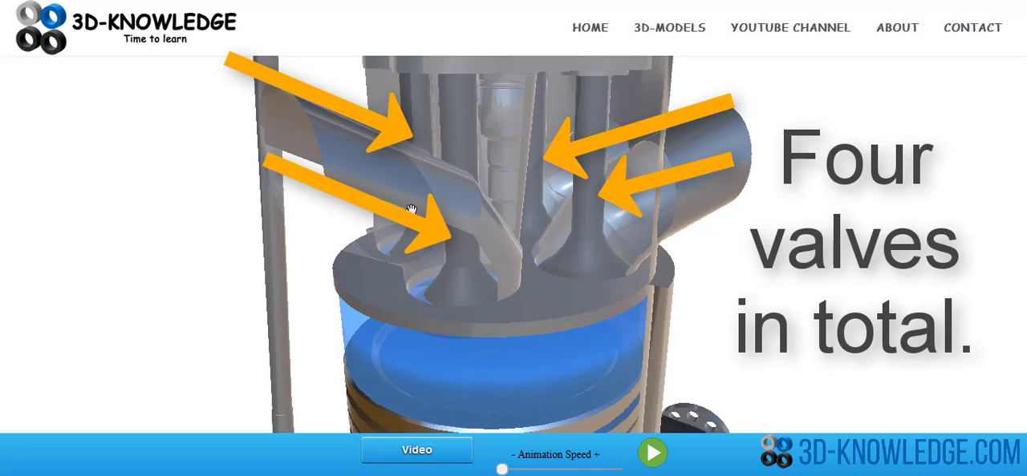
{"action": "mouse_move", "coordinate": [404, 239]}
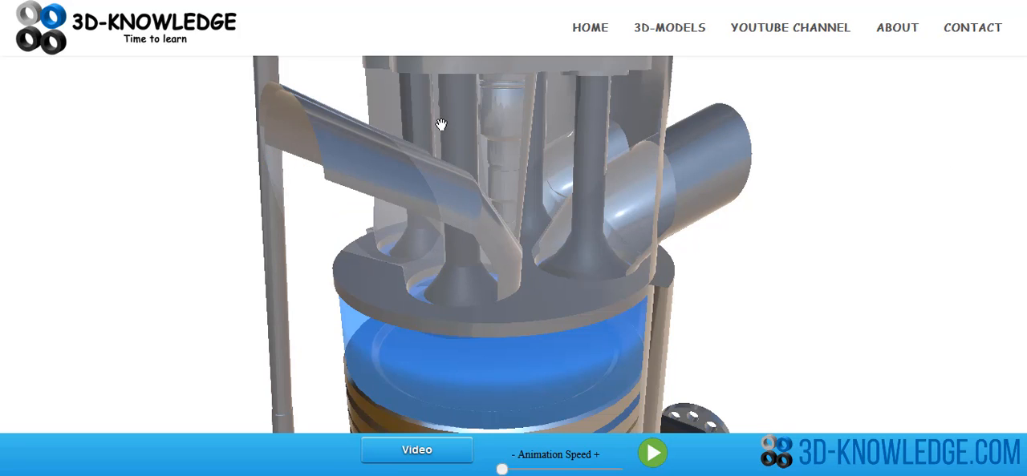
Frame the piston and cylinder, then run and pause the animation to show the piston's up-and-down motion
{"action": "left_click_drag", "start_coordinate": [439, 125], "coordinate": [465, 227]}
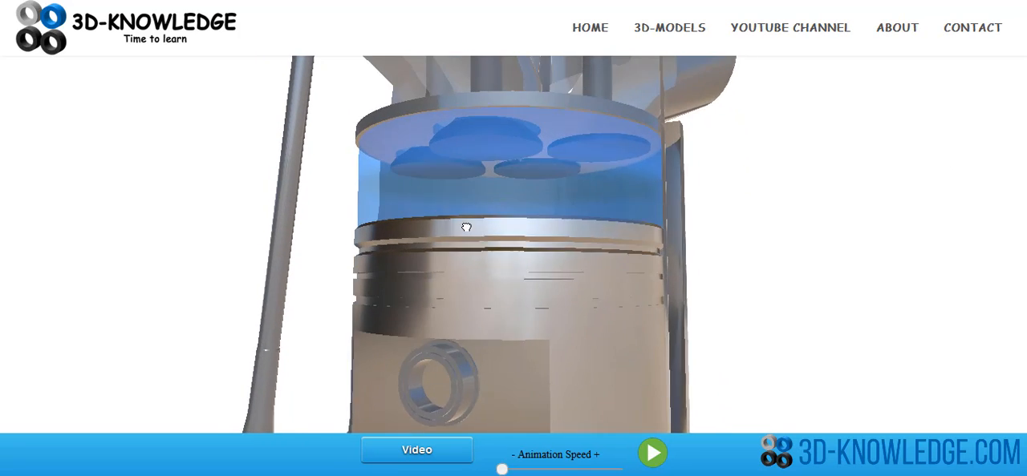
{"action": "left_click_drag", "start_coordinate": [465, 227], "coordinate": [417, 178]}
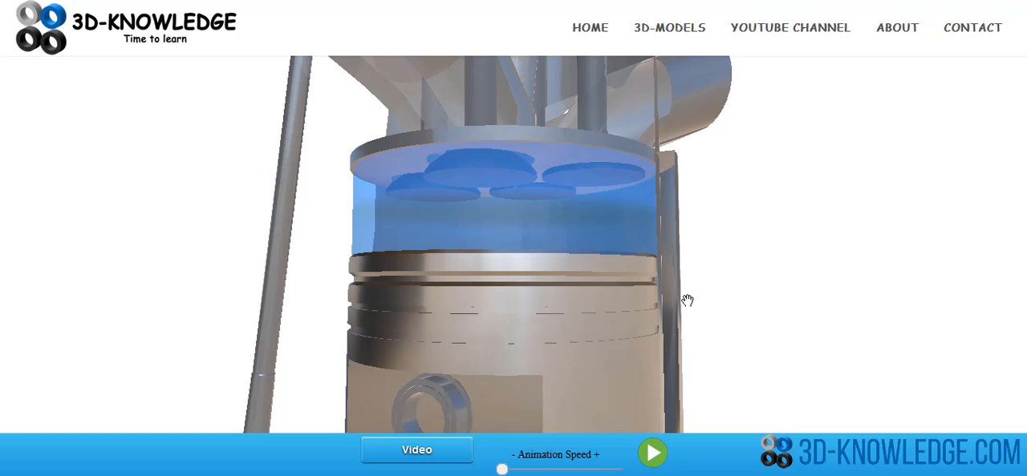
{"action": "left_click", "coordinate": [650, 453]}
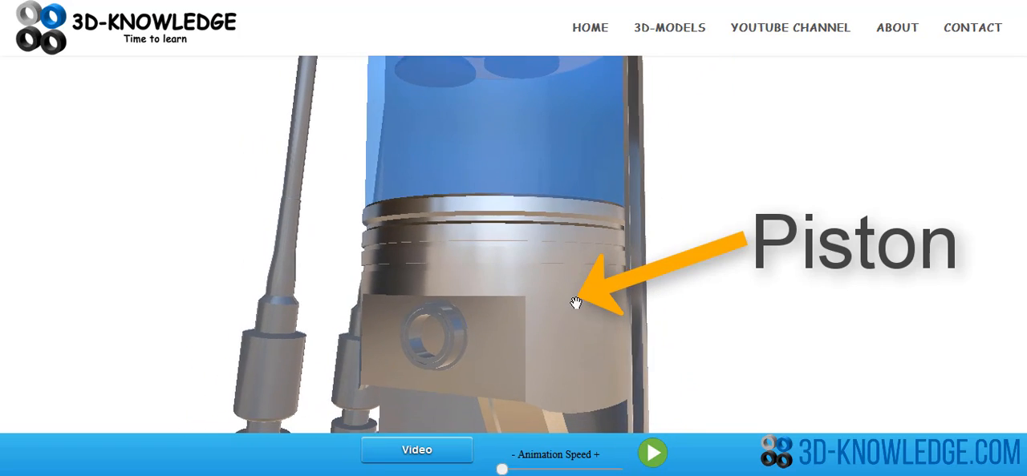
{"action": "left_click", "coordinate": [651, 453]}
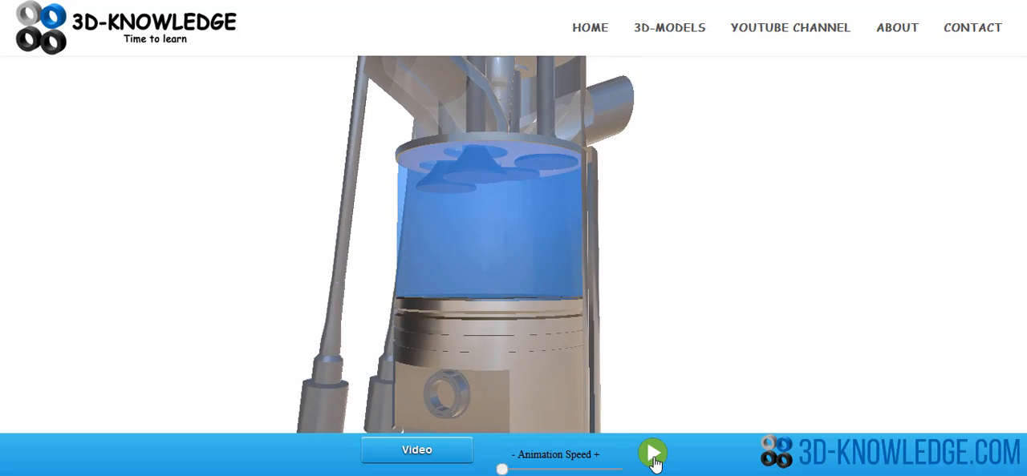
{"action": "left_click", "coordinate": [652, 451]}
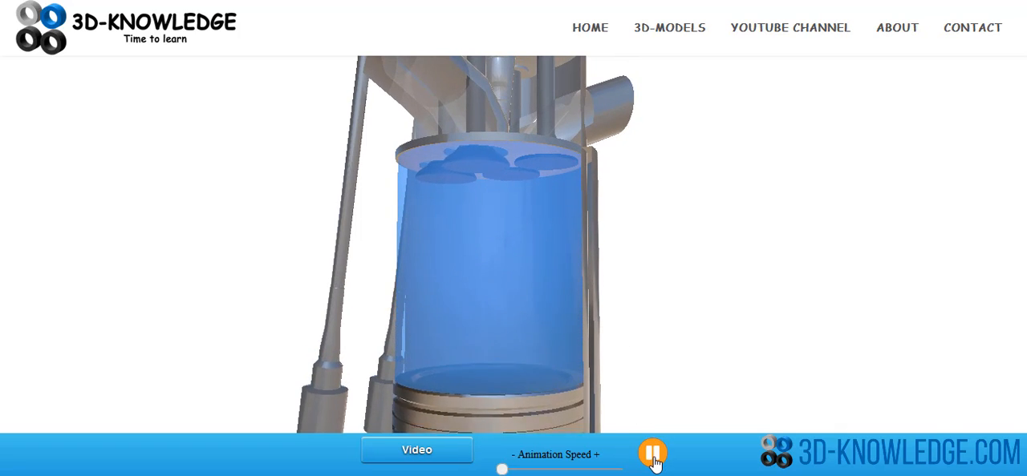
{"action": "left_click", "coordinate": [651, 450]}
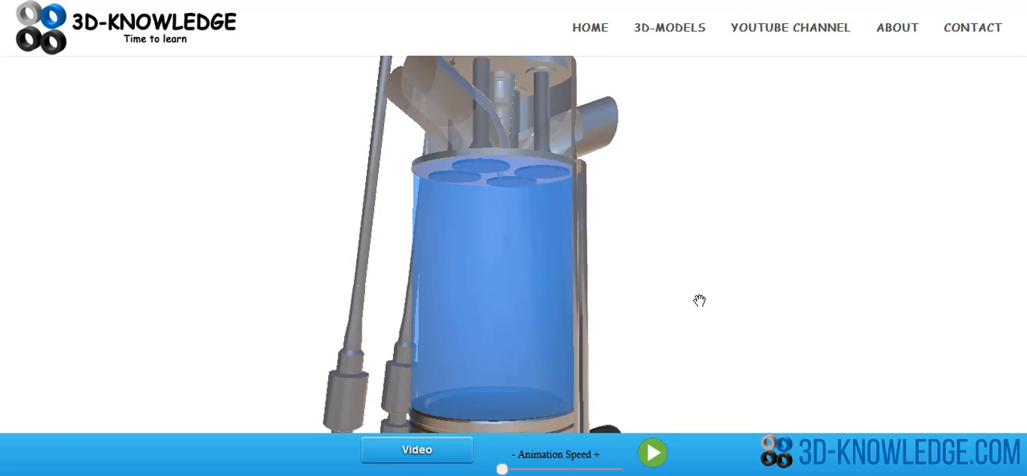
{"action": "left_click", "coordinate": [655, 449]}
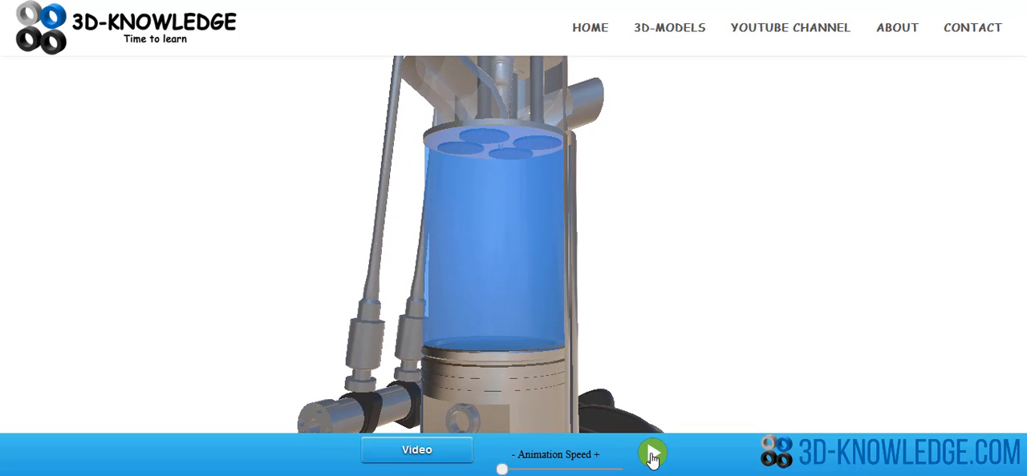
{"action": "left_click", "coordinate": [652, 454]}
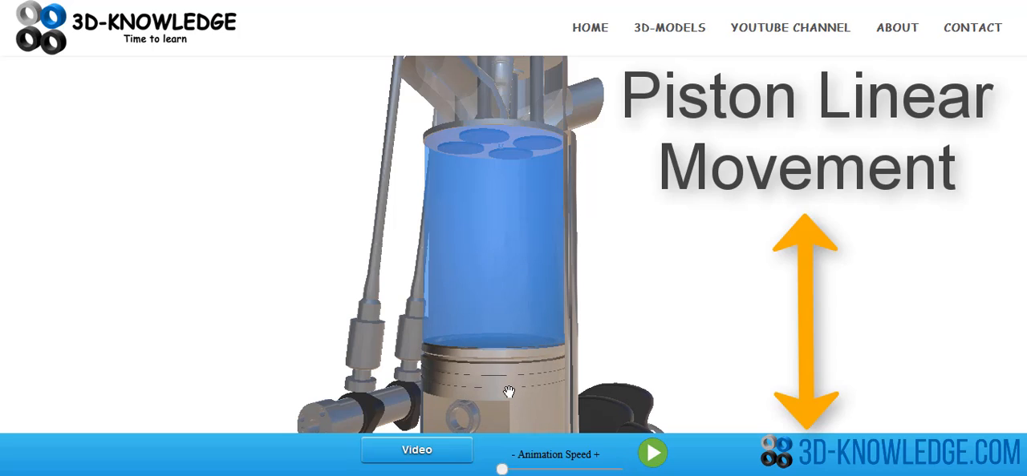
{"action": "mouse_move", "coordinate": [520, 227]}
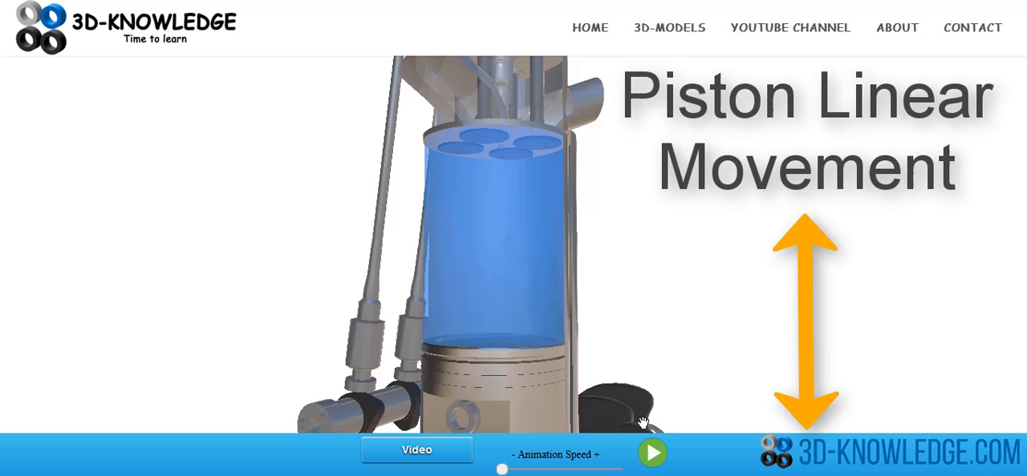
{"action": "left_click", "coordinate": [651, 450]}
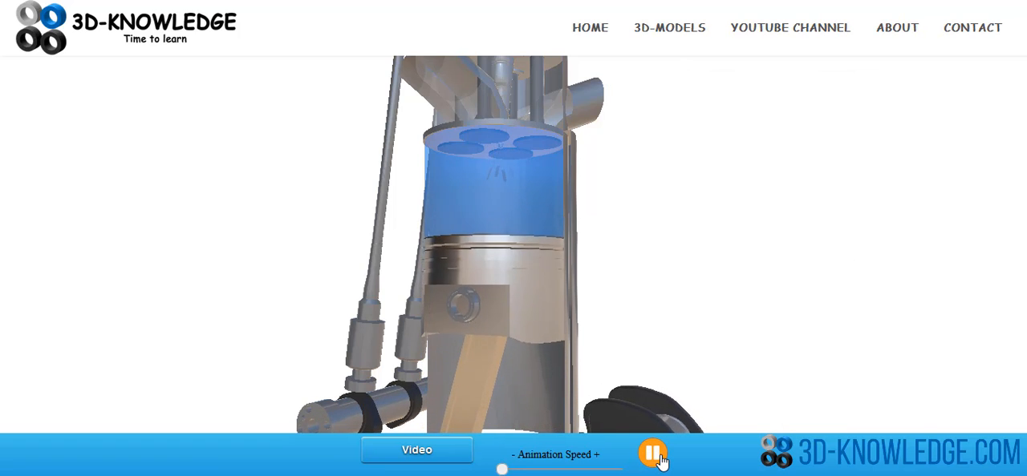
Pause the animation, resume it, and freeze it at the combustion stroke with the chamber glowing red
{"action": "left_click", "coordinate": [651, 452]}
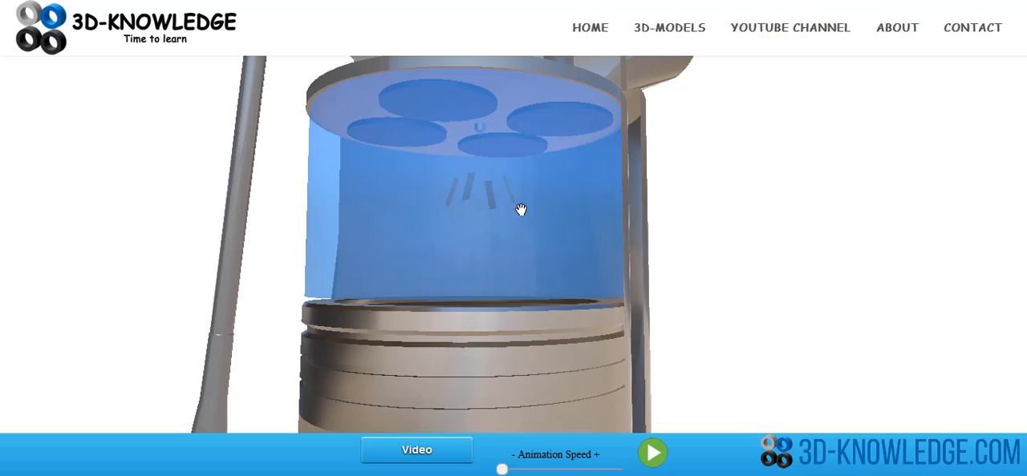
{"action": "mouse_move", "coordinate": [505, 211]}
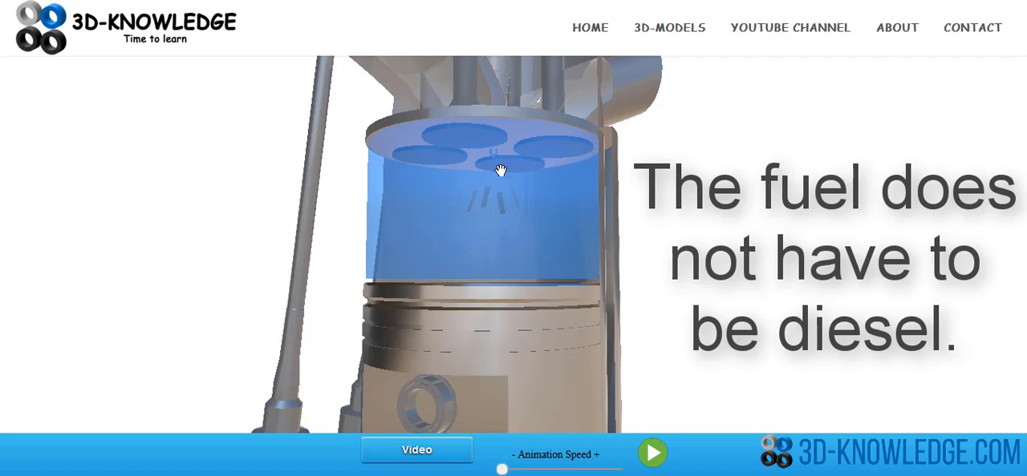
{"action": "mouse_move", "coordinate": [497, 226]}
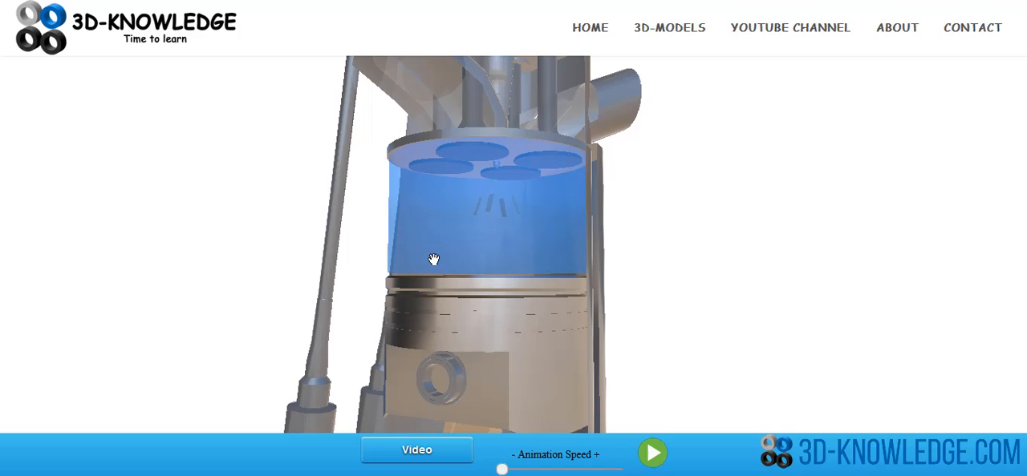
{"action": "mouse_move", "coordinate": [651, 452]}
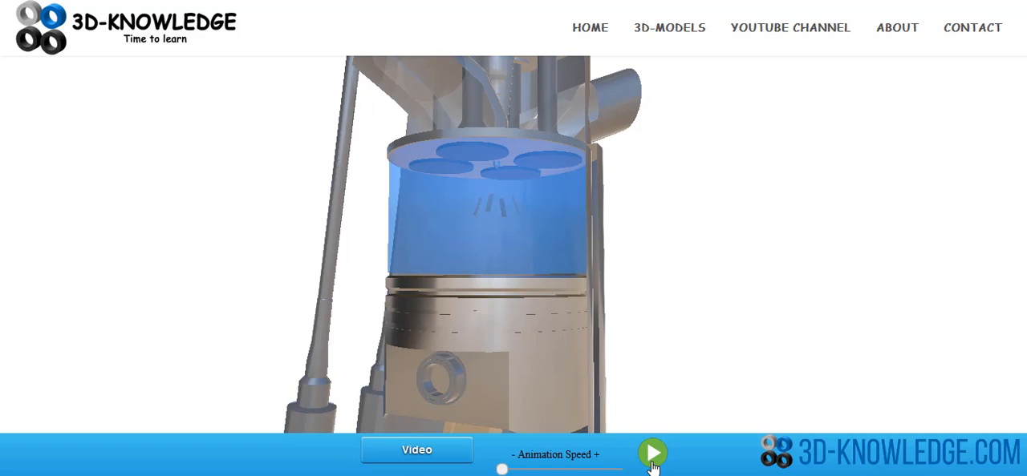
{"action": "left_click", "coordinate": [651, 451]}
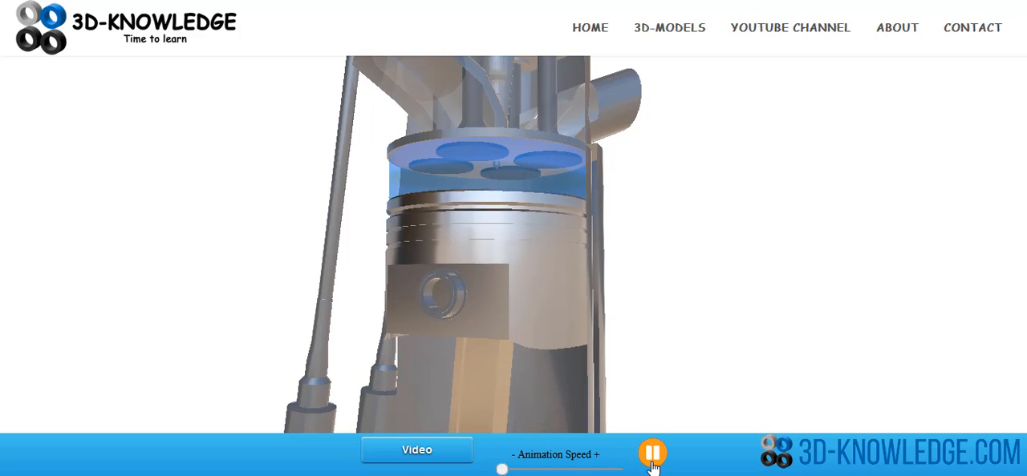
{"action": "left_click", "coordinate": [651, 452]}
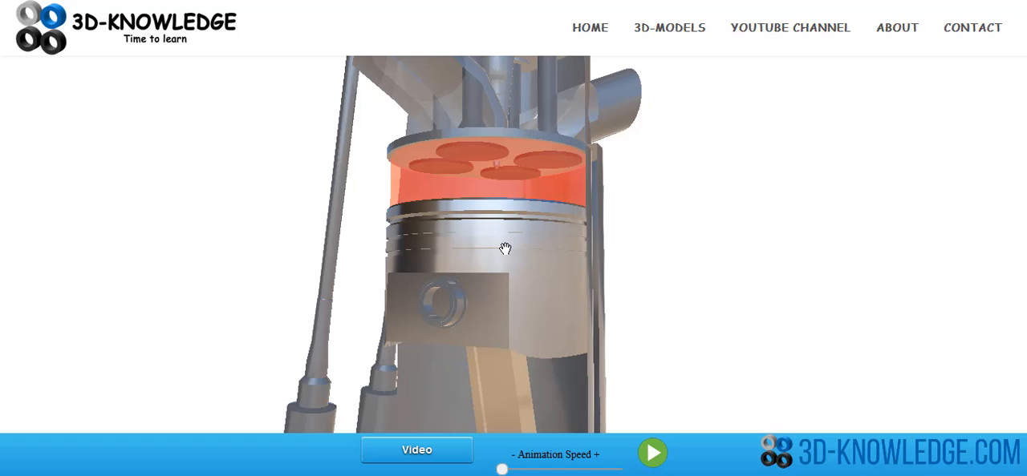
{"action": "mouse_move", "coordinate": [465, 225]}
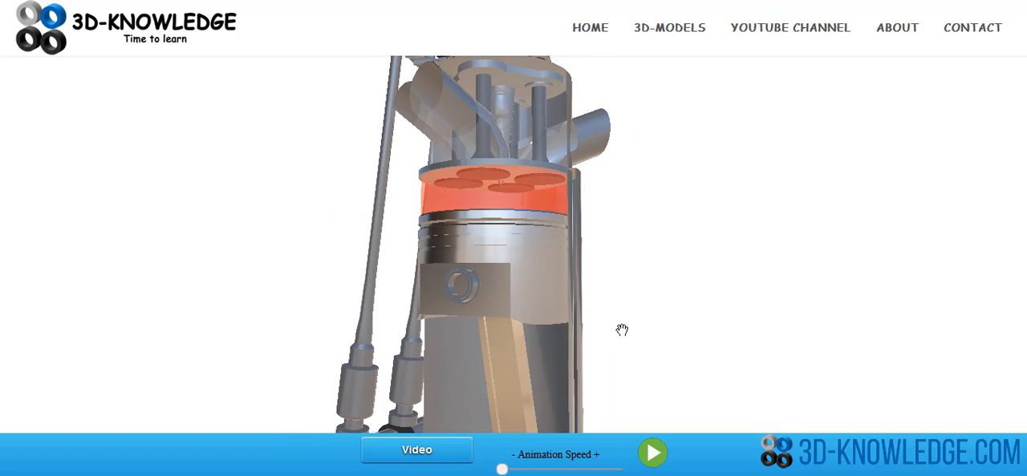
Resume the animation and stop it with the whole cylinder filled with hot red gas
{"action": "left_click", "coordinate": [651, 451]}
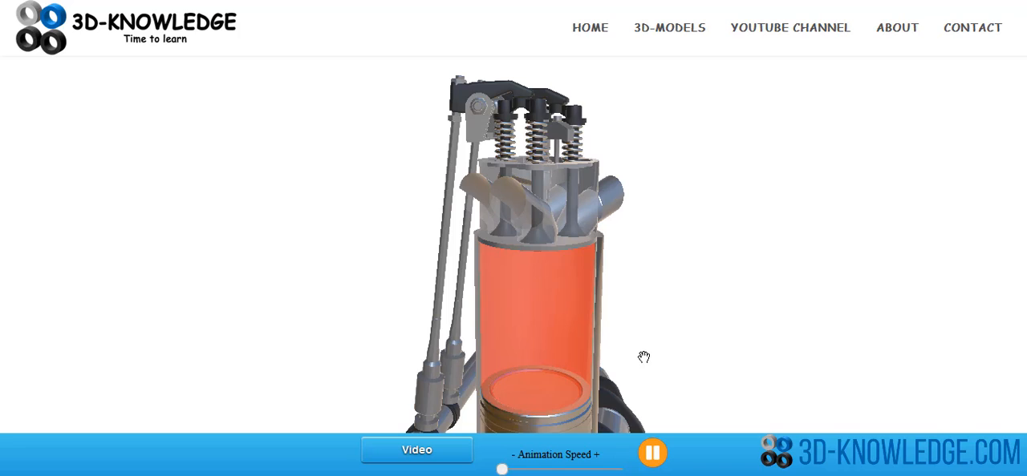
{"action": "left_click", "coordinate": [651, 451]}
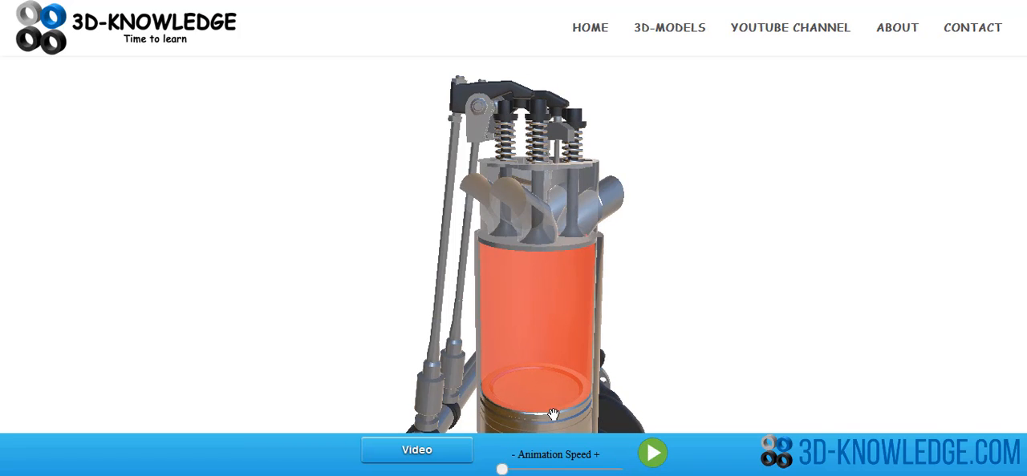
{"action": "mouse_move", "coordinate": [555, 407]}
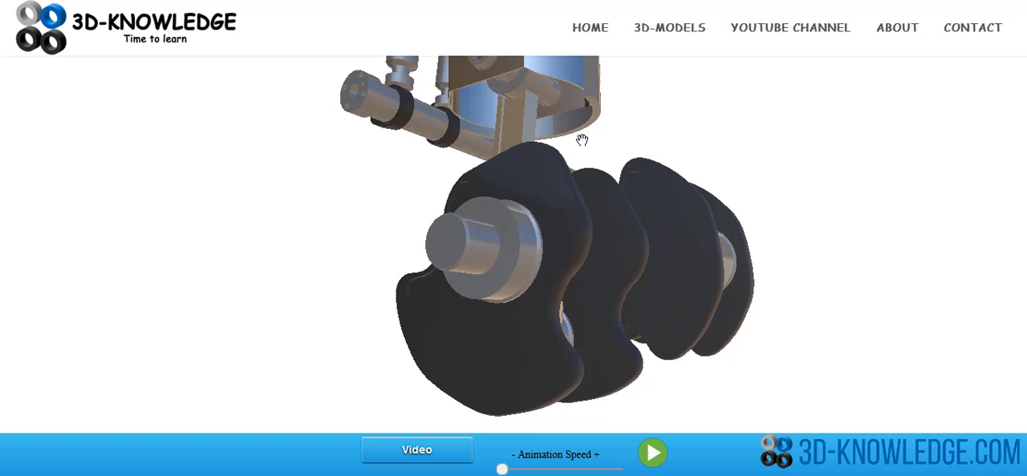
Run the animation briefly and stop it again at the red combustion chamber
{"action": "left_click", "coordinate": [655, 452]}
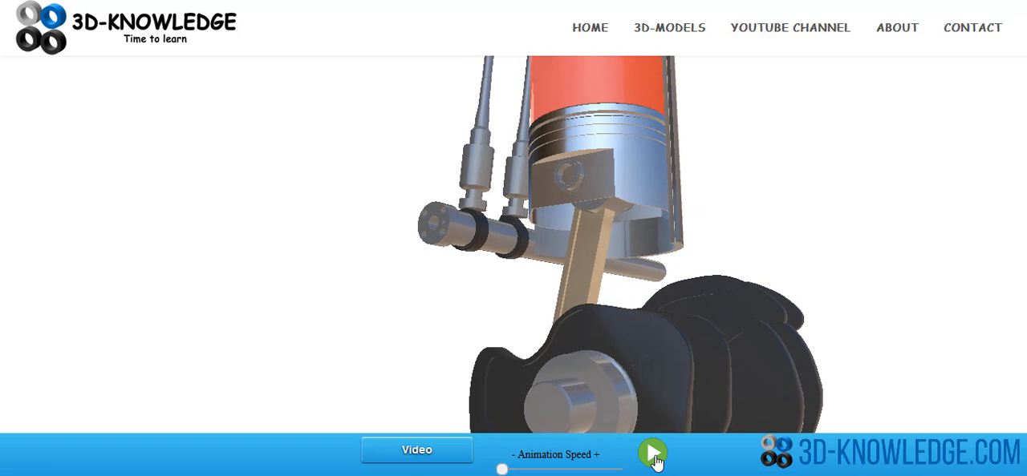
{"action": "left_click", "coordinate": [651, 451]}
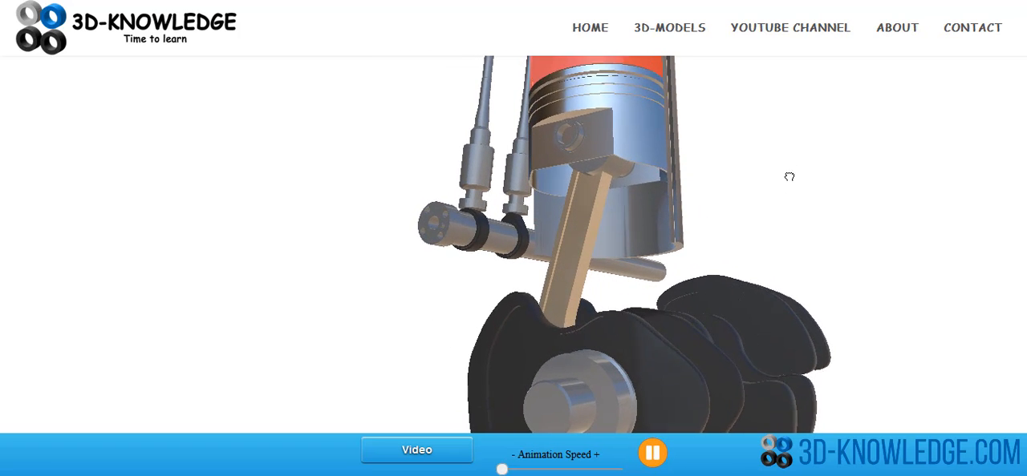
{"action": "left_click", "coordinate": [651, 450]}
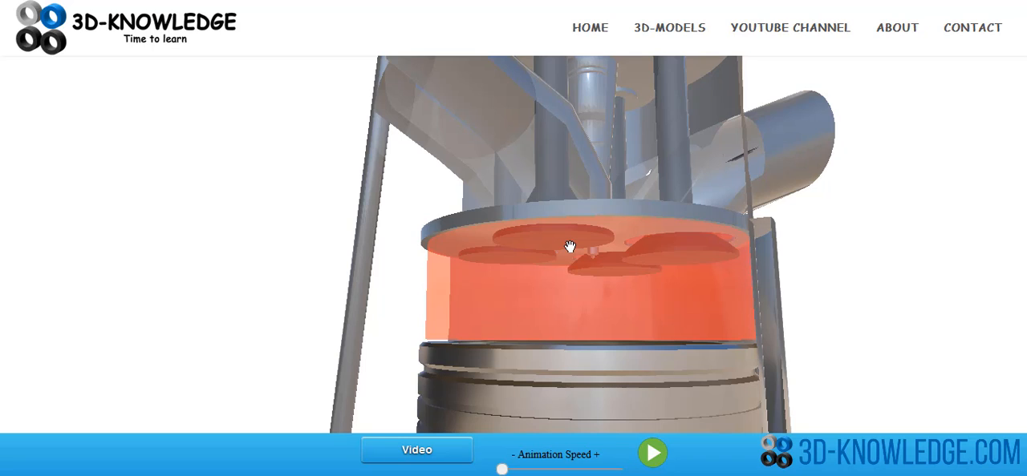
{"action": "mouse_move", "coordinate": [783, 263]}
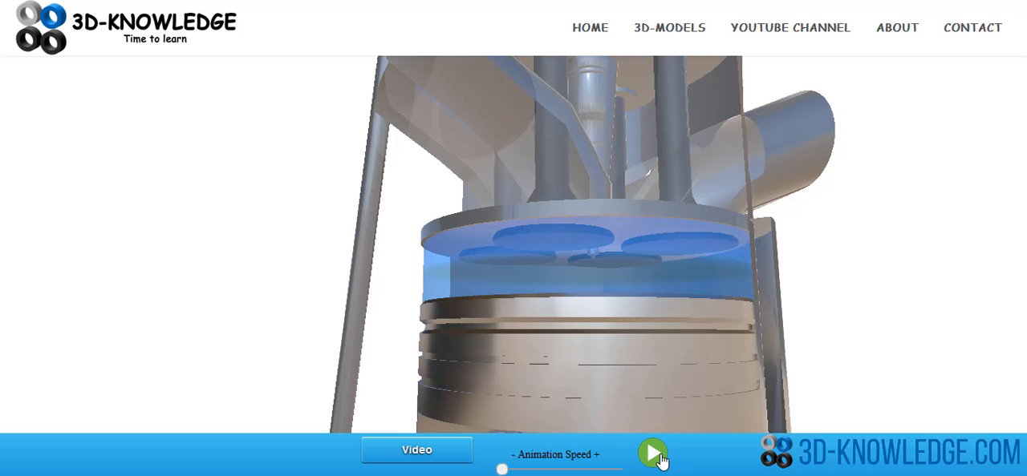
Resume the animation from the intake stroke so the chamber shows a blue fresh charge
{"action": "left_click", "coordinate": [648, 450]}
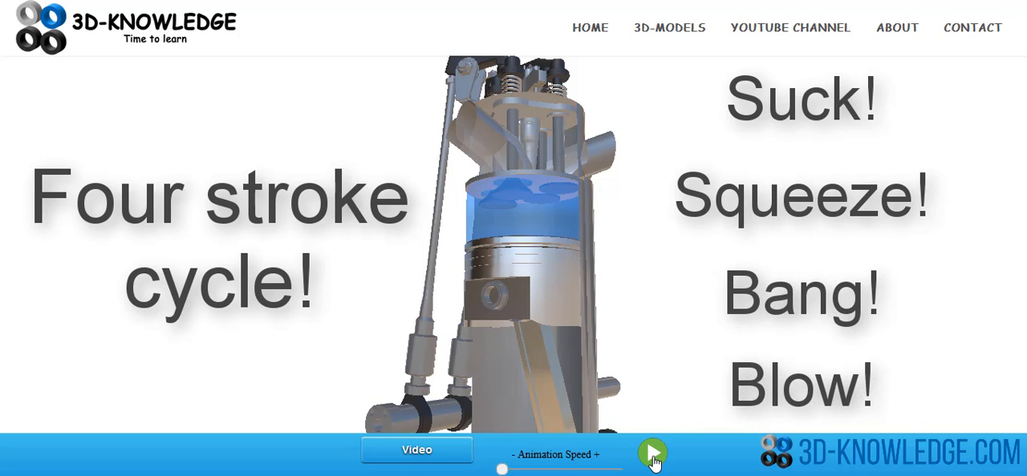
Resume the animation, pause it at the combustion stroke, then leave it running again
{"action": "left_click", "coordinate": [651, 451]}
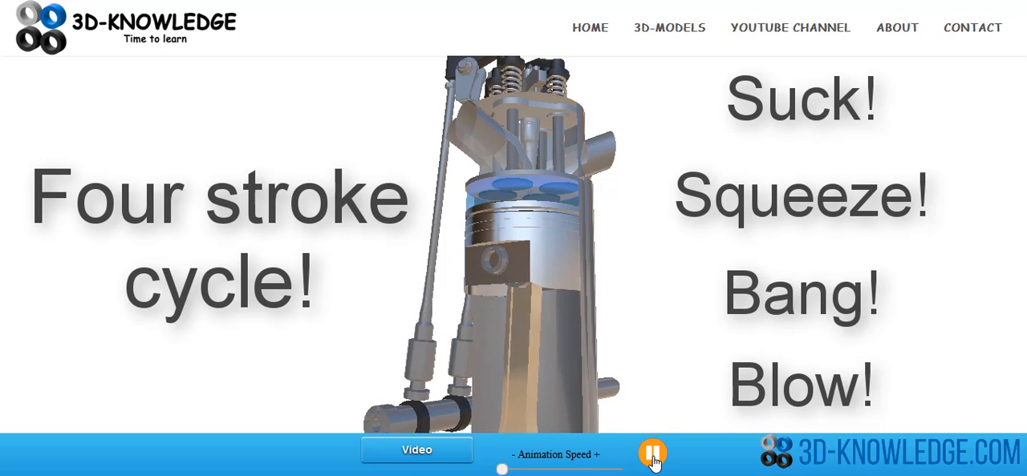
{"action": "left_click", "coordinate": [655, 451]}
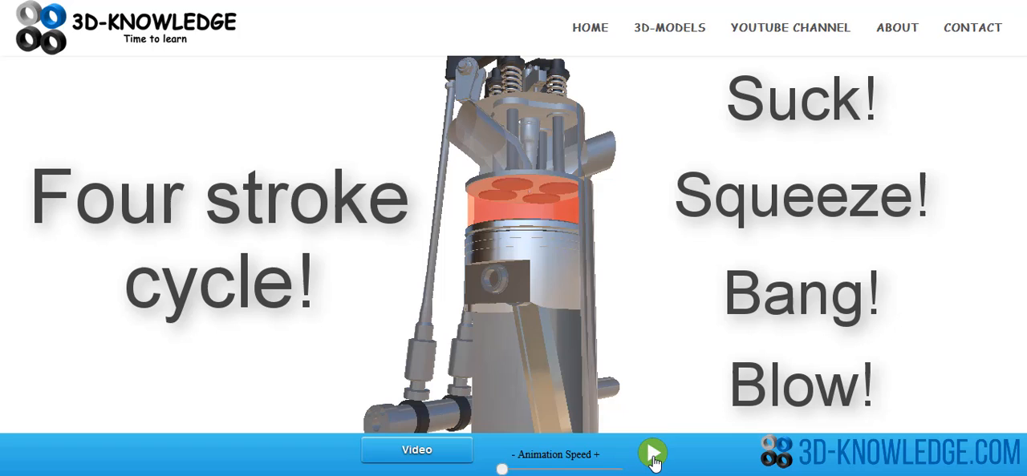
{"action": "left_click", "coordinate": [654, 449]}
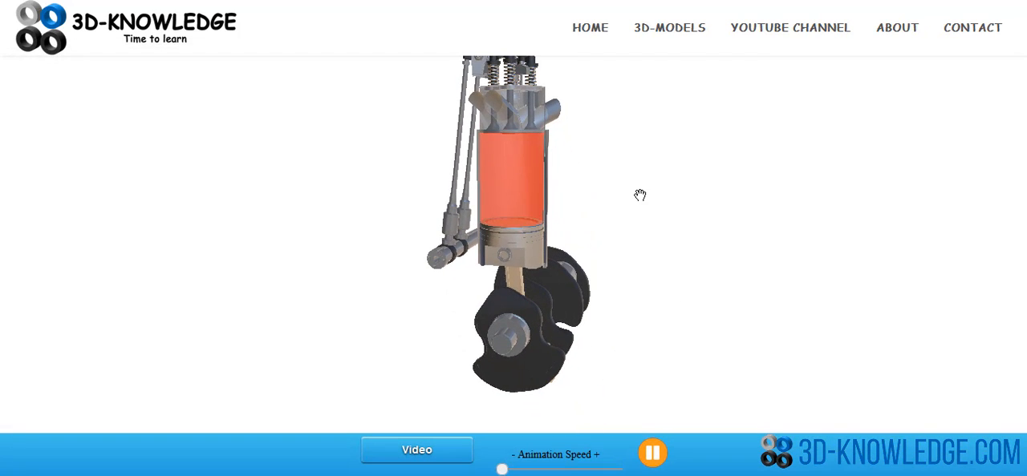
Turn the model slightly and go to the Mechanical Machinery model collection
{"action": "left_click_drag", "start_coordinate": [638, 195], "coordinate": [615, 218]}
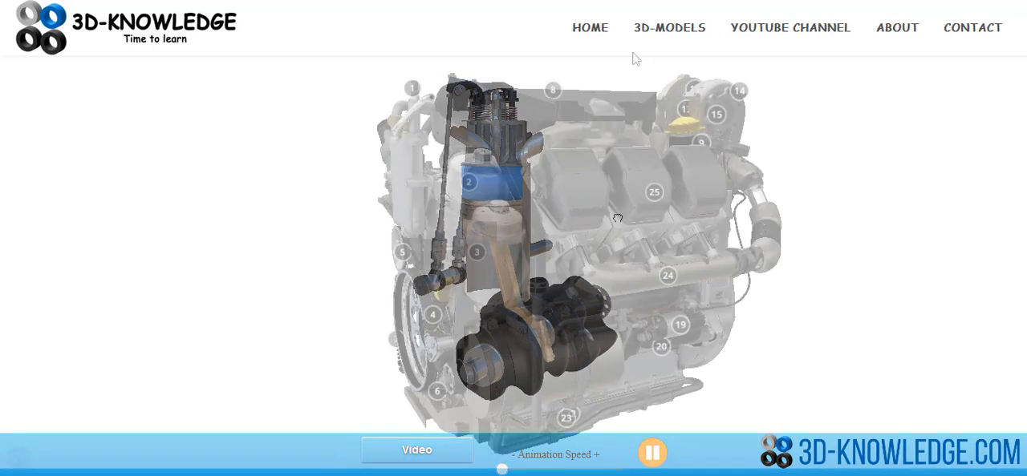
{"action": "left_click", "coordinate": [669, 27]}
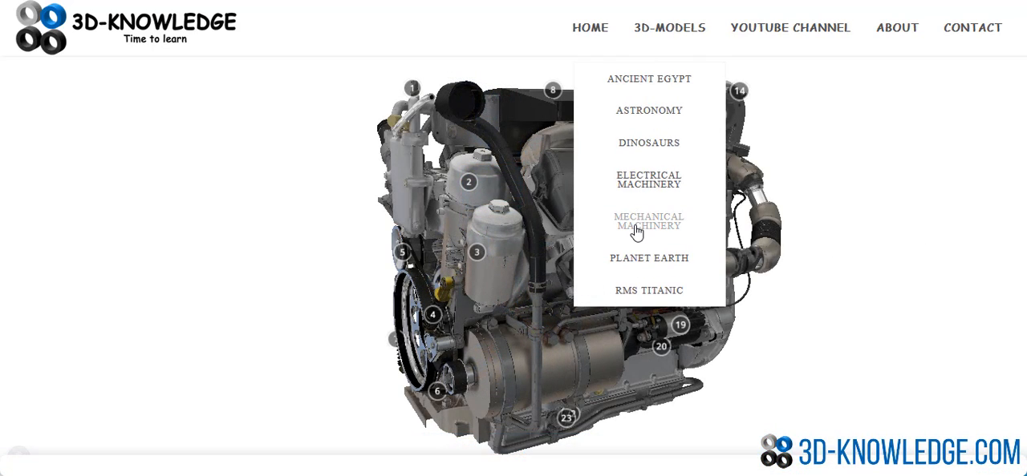
{"action": "mouse_move", "coordinate": [314, 334]}
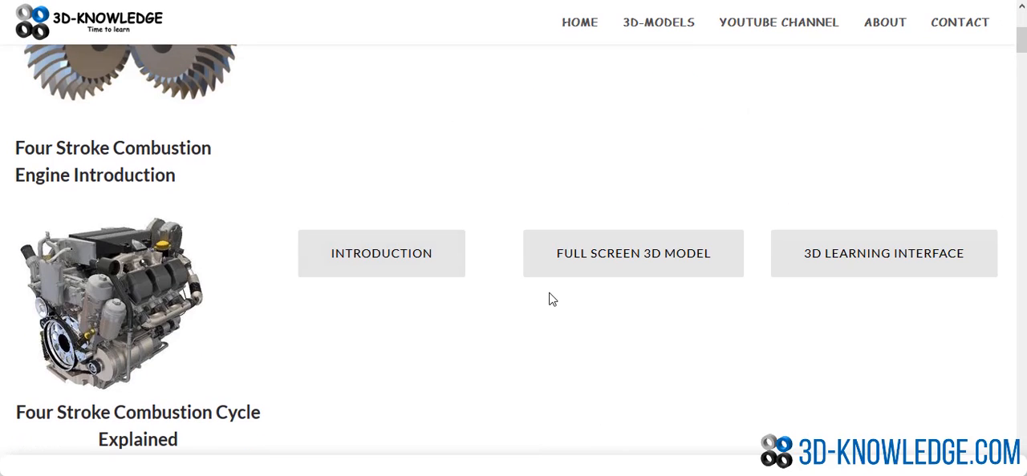
Scroll to Engine Cylinder Explained and launch its full-screen 3D model
{"action": "scroll", "scroll_direction": "down", "scroll_amount": 3}
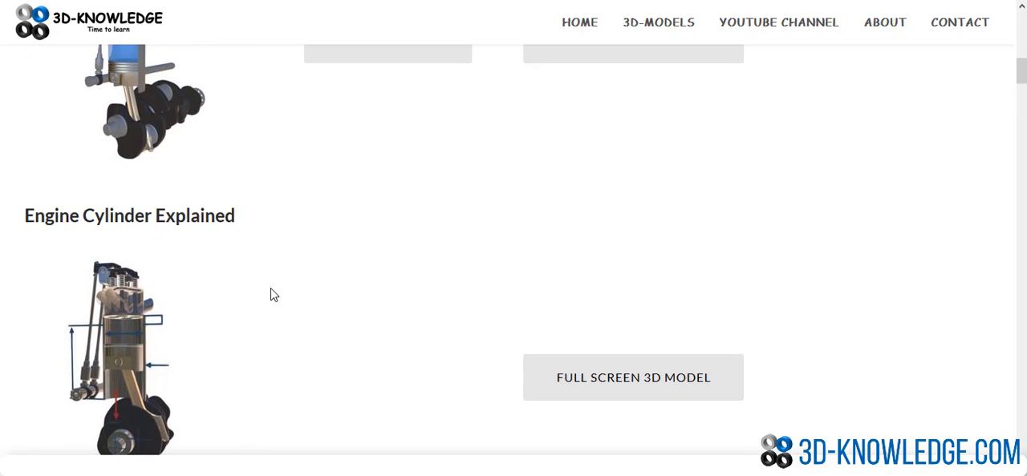
{"action": "mouse_move", "coordinate": [393, 388]}
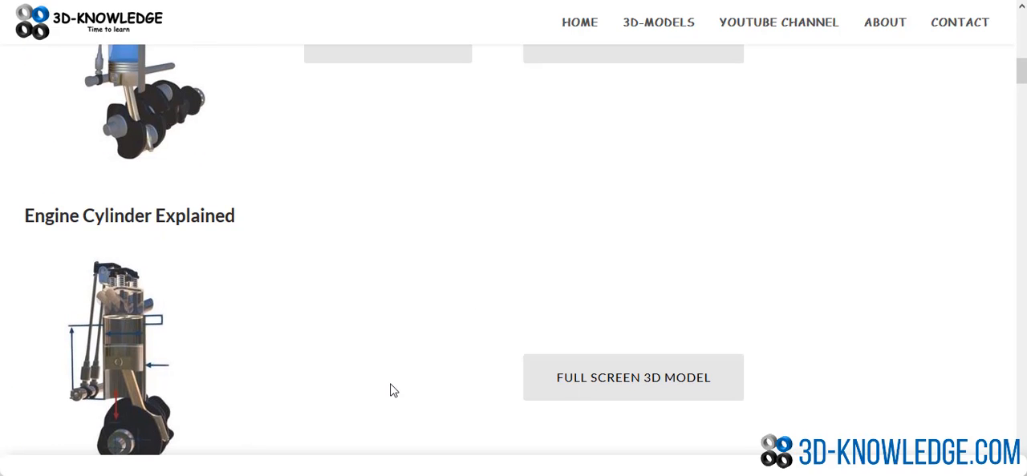
{"action": "left_click", "coordinate": [632, 377]}
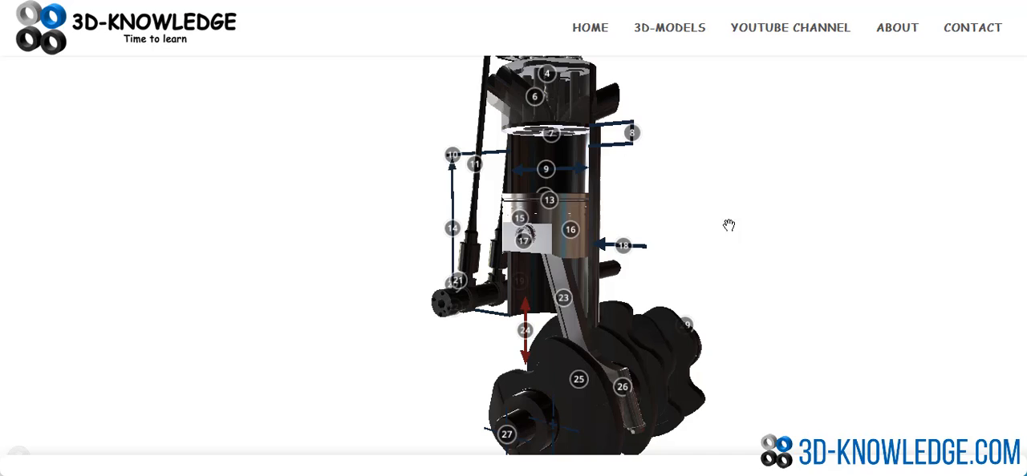
Turn the cylinder model toward its labels and show the Connecting Rod info, marker 23
{"action": "left_click_drag", "start_coordinate": [722, 225], "coordinate": [673, 260]}
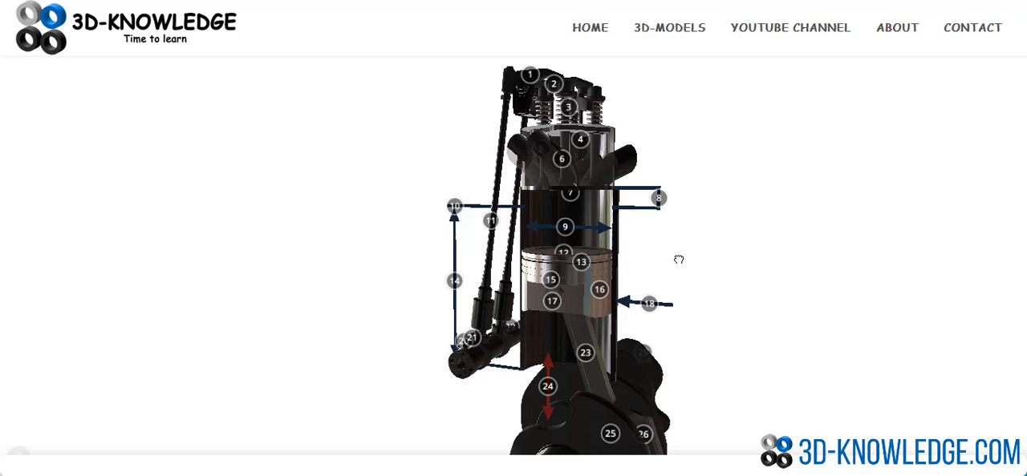
{"action": "left_click", "coordinate": [585, 349]}
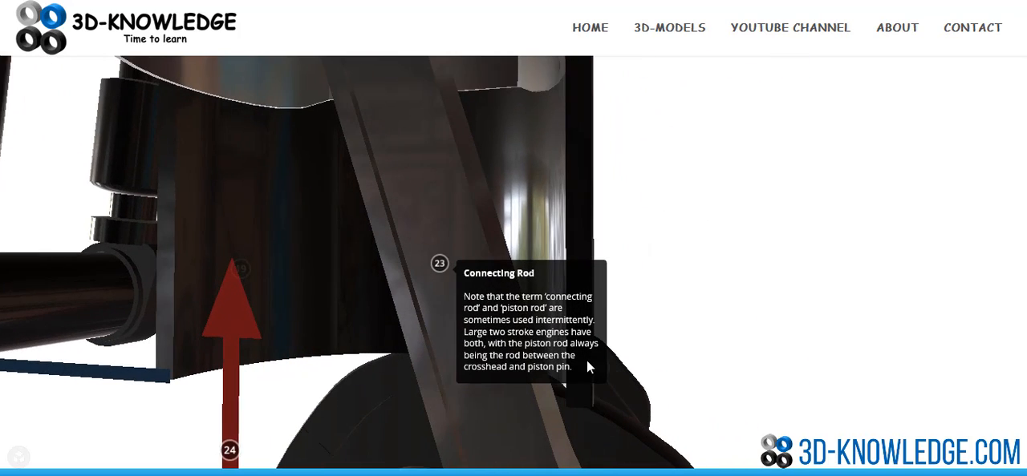